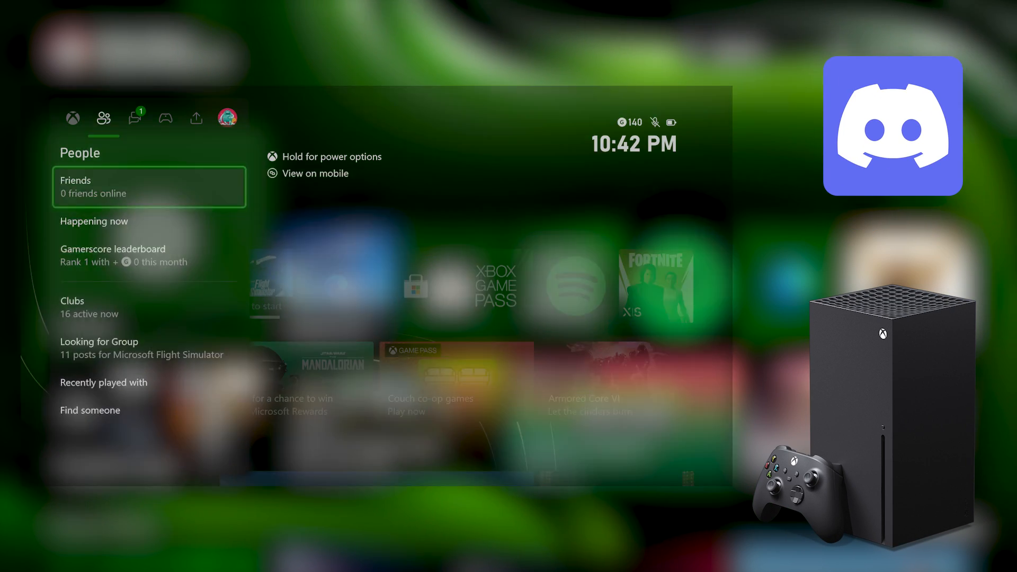
Step: Open Settings from the guide's Profile & system tab
{"action": "left_click", "coordinate": [128, 118]}
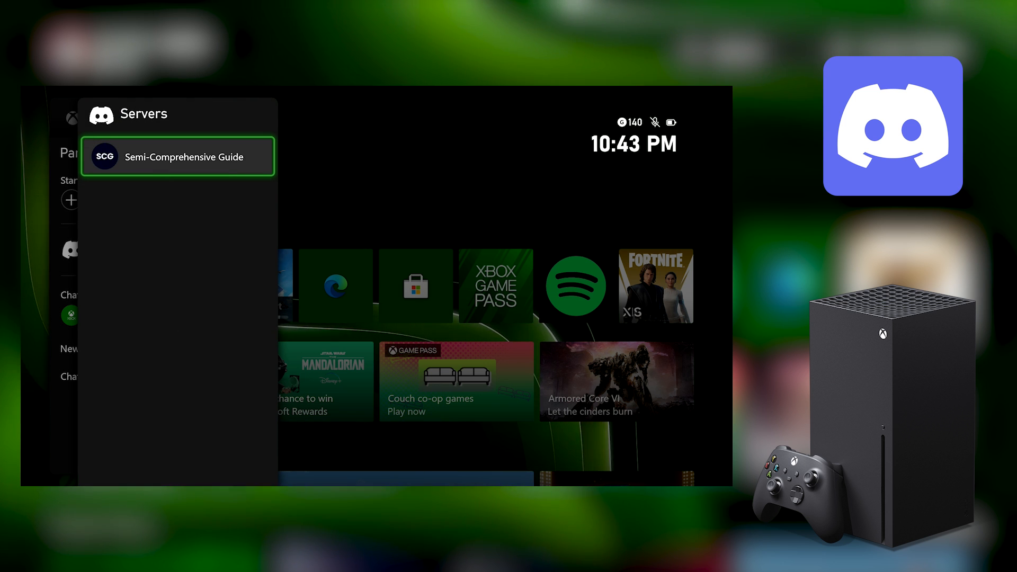
{"action": "left_click", "coordinate": [177, 156]}
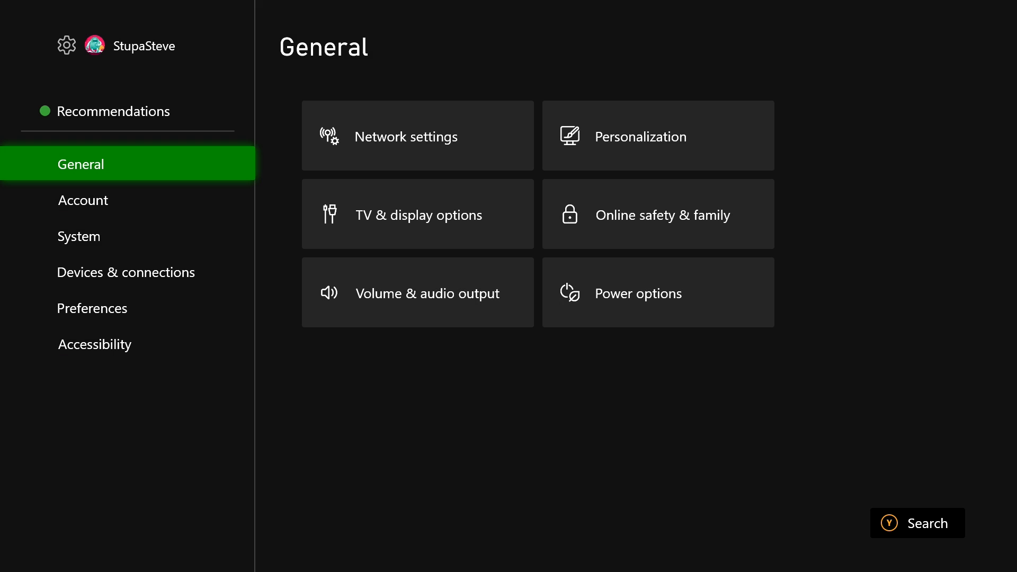
Step: Go to Account > Linked social accounts and choose Link under Discord
{"action": "left_click", "coordinate": [84, 200]}
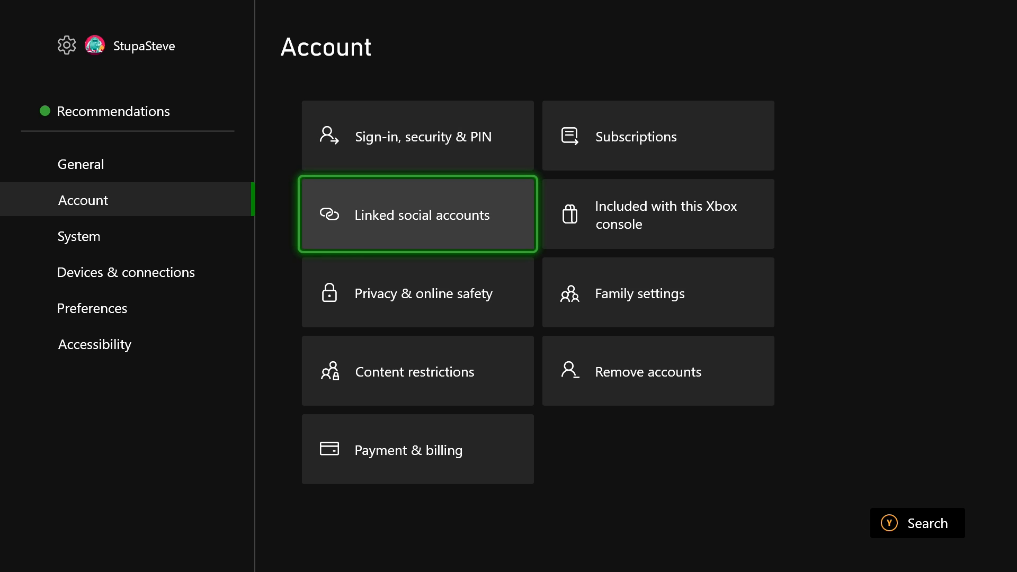
{"action": "left_click", "coordinate": [417, 214]}
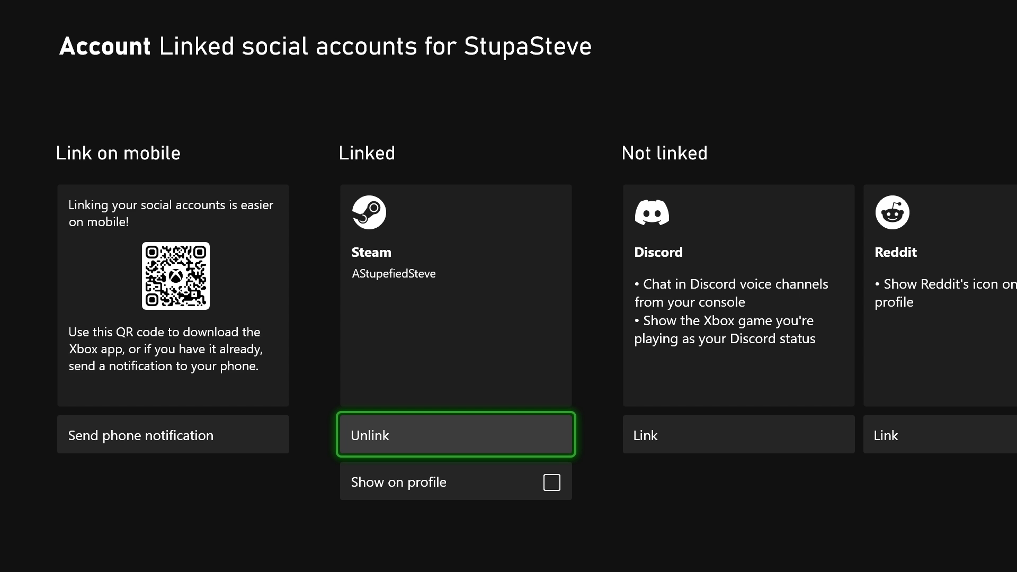
{"action": "mouse_move", "coordinate": [738, 435]}
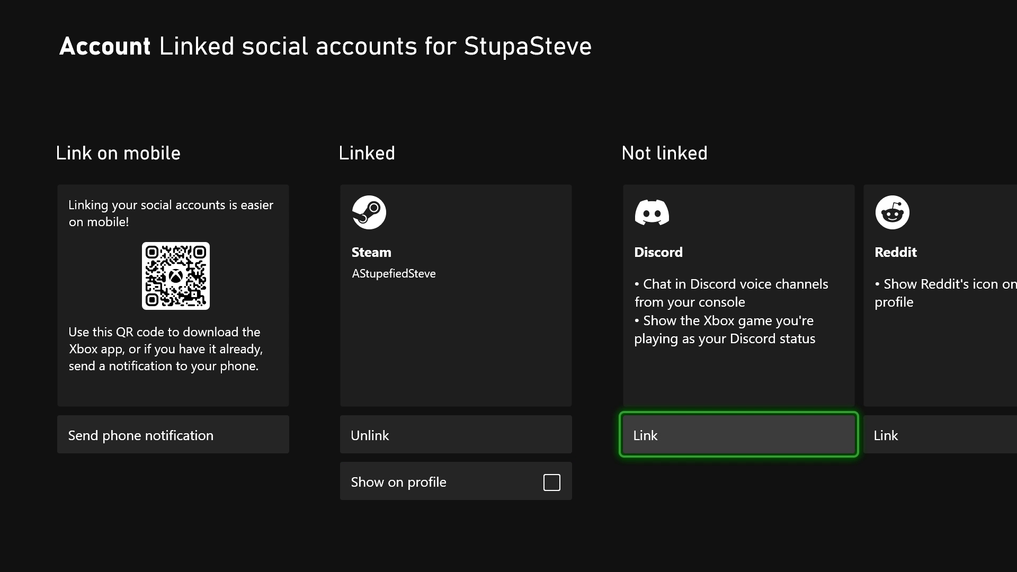
{"action": "left_click", "coordinate": [738, 434]}
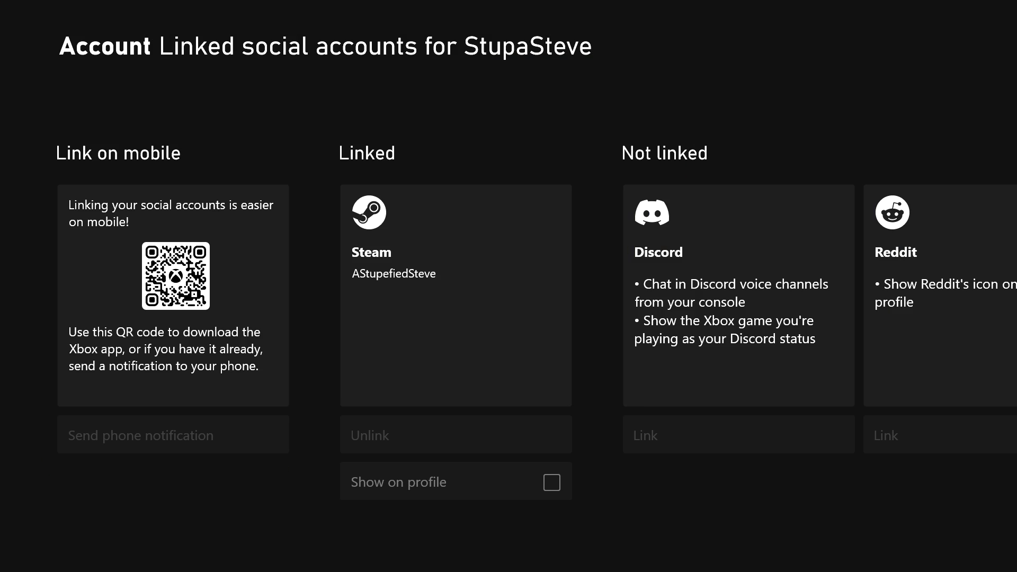
Step: Open the Discord login in the browser and submit the sign-in
{"action": "left_click", "coordinate": [643, 435]}
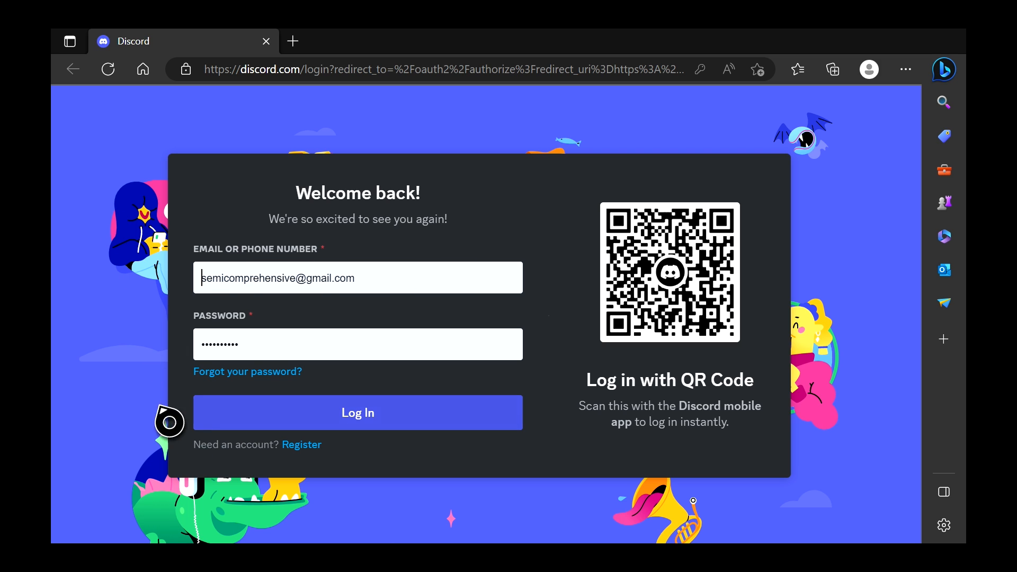
{"action": "left_click", "coordinate": [357, 413]}
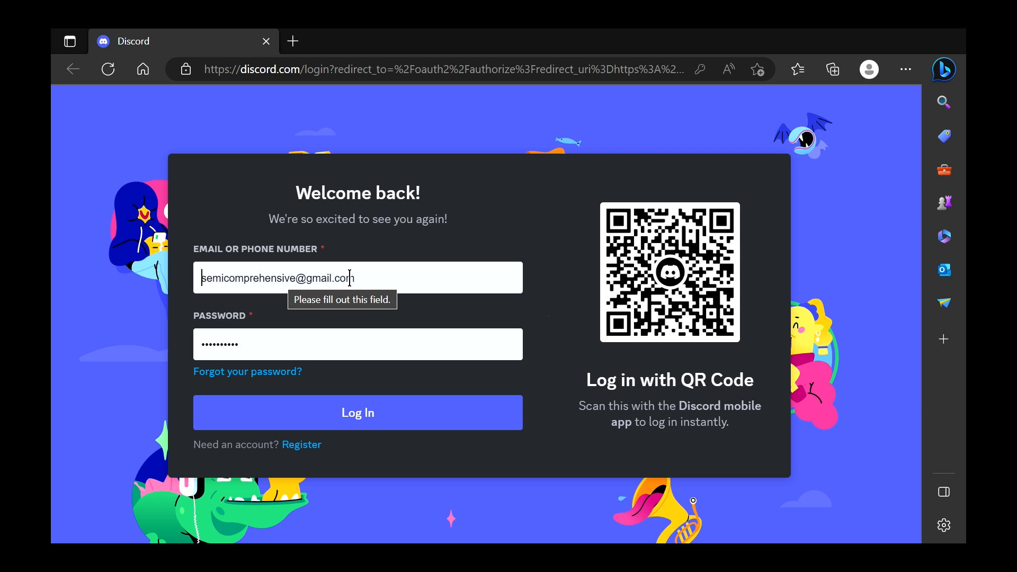
{"action": "left_click", "coordinate": [358, 413]}
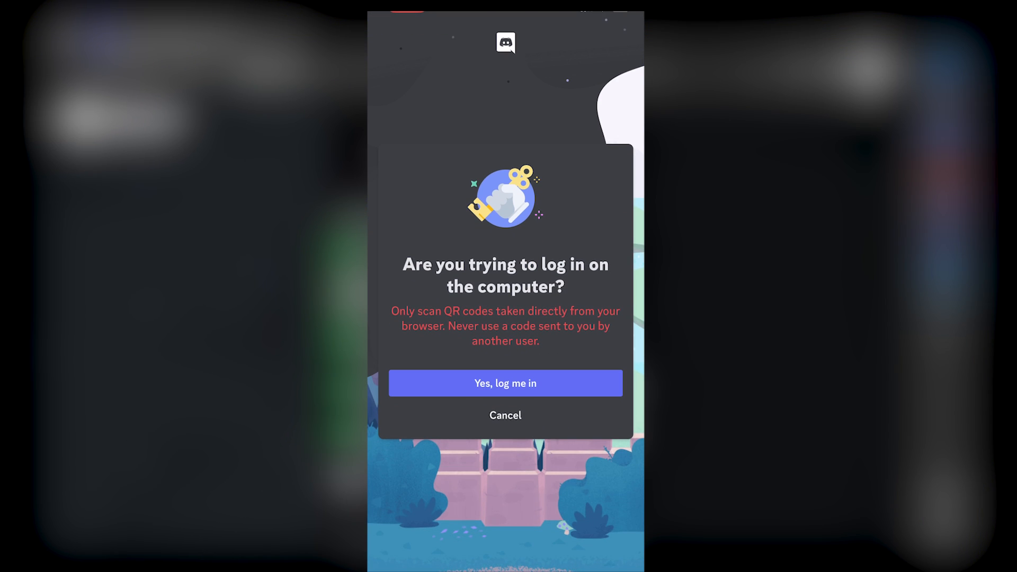
Step: Confirm the phone login, authorize Xbox in Discord, and allow the handoff to the console
{"action": "left_click", "coordinate": [505, 383]}
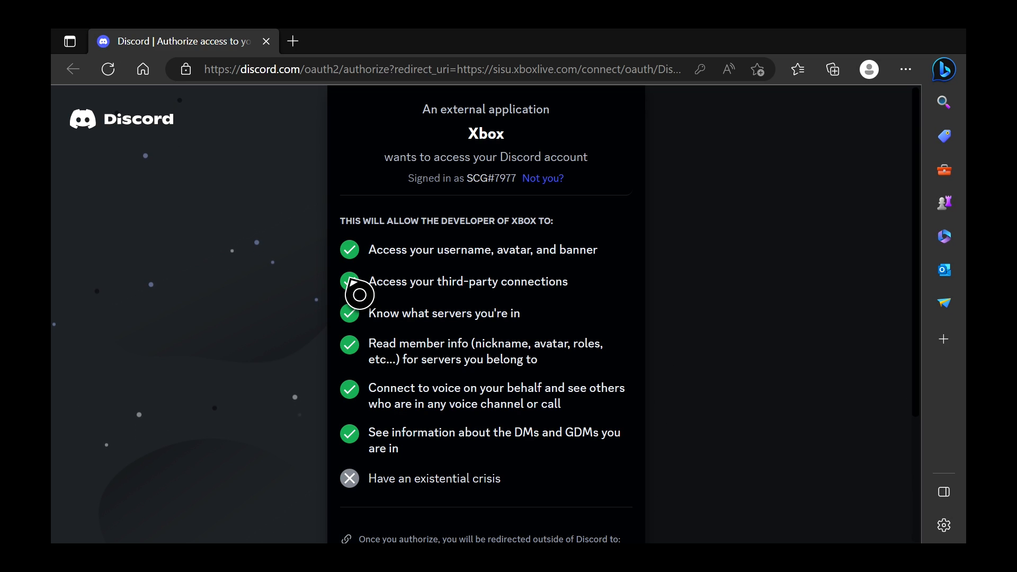
{"action": "scroll", "scroll_direction": "down", "scroll_amount": 3}
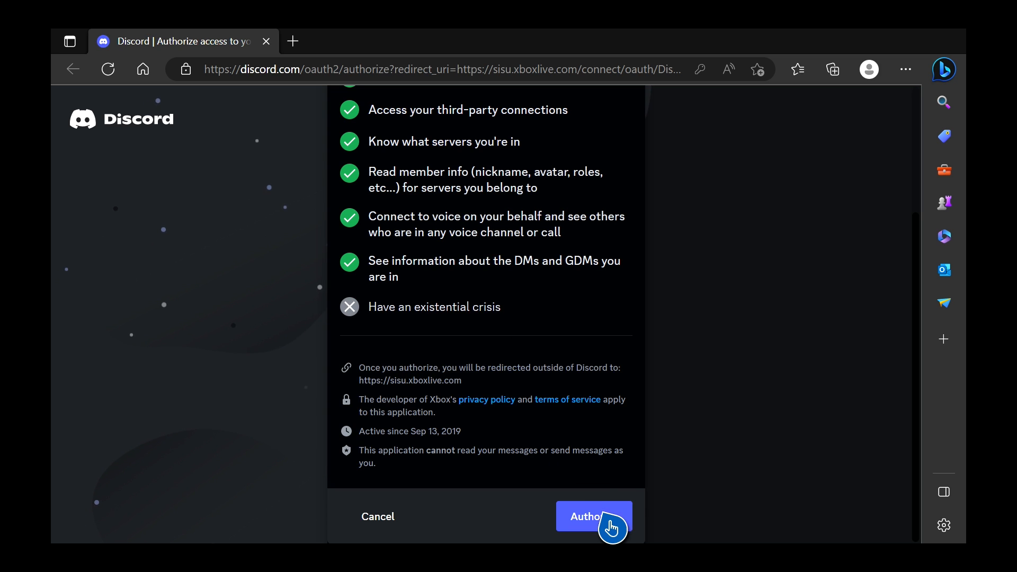
{"action": "left_click", "coordinate": [593, 517]}
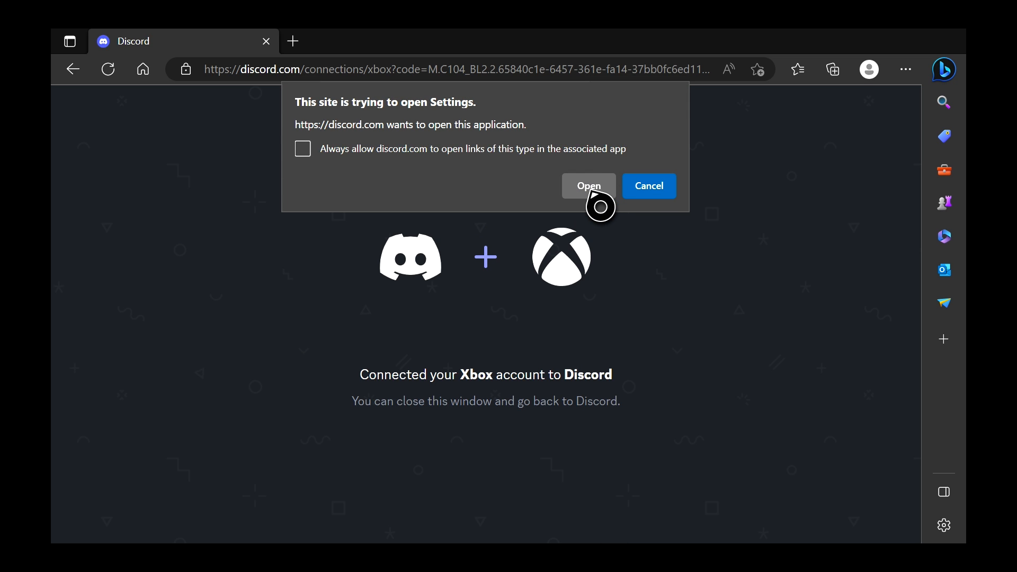
{"action": "left_click", "coordinate": [588, 186]}
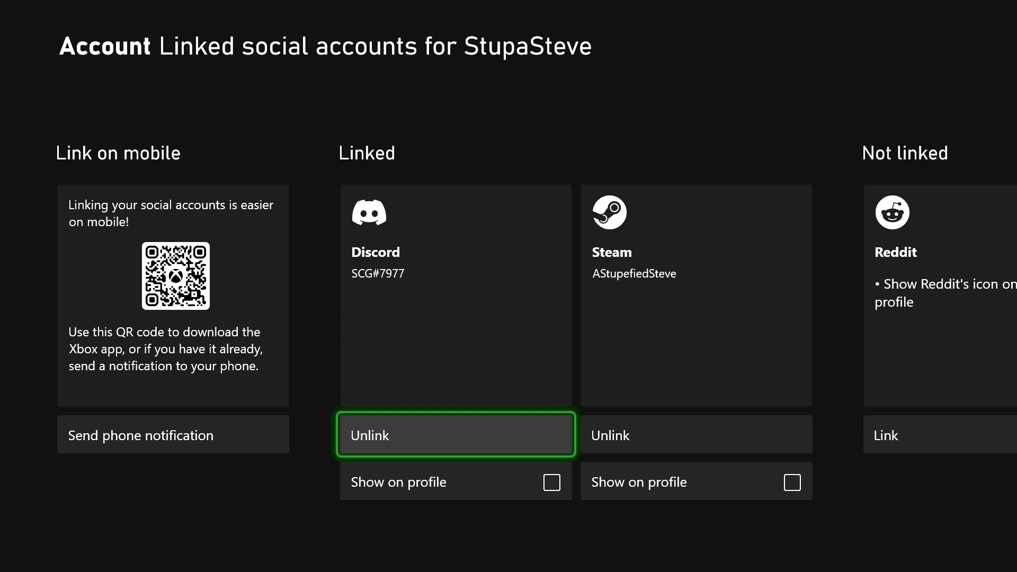
Step: Open the guide's Parties & chats tab showing the Discord voice option
{"action": "left_click", "coordinate": [551, 482]}
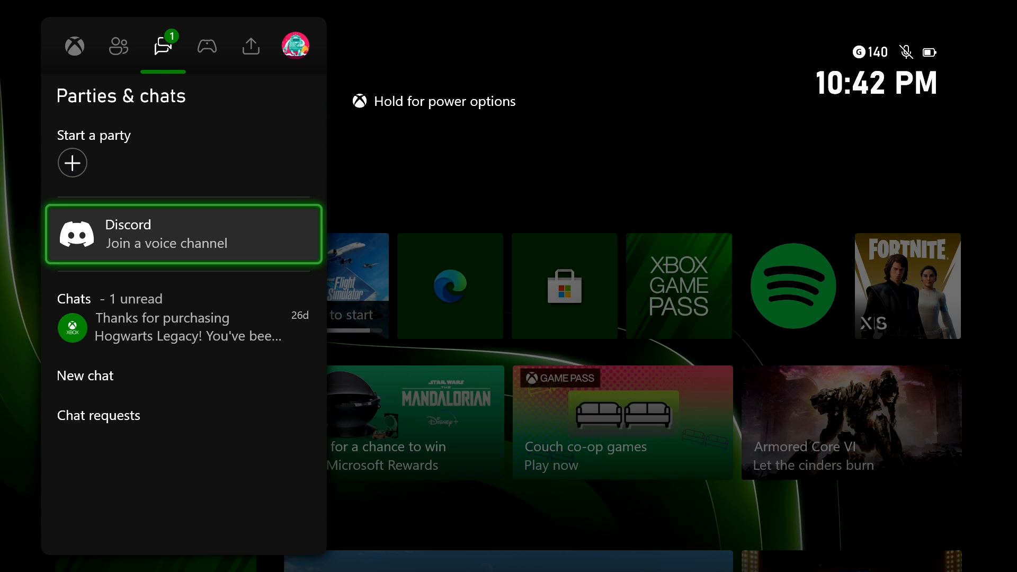
Step: Browse joinable Discord servers and pick Semi-Comprehensive Guide's general channel
{"action": "left_click", "coordinate": [184, 234]}
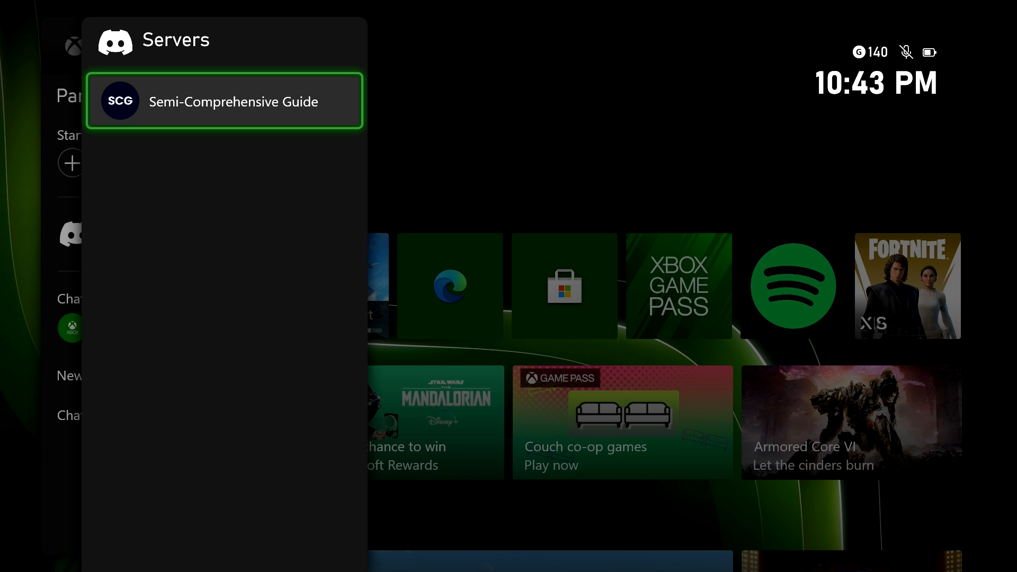
{"action": "left_click", "coordinate": [224, 101]}
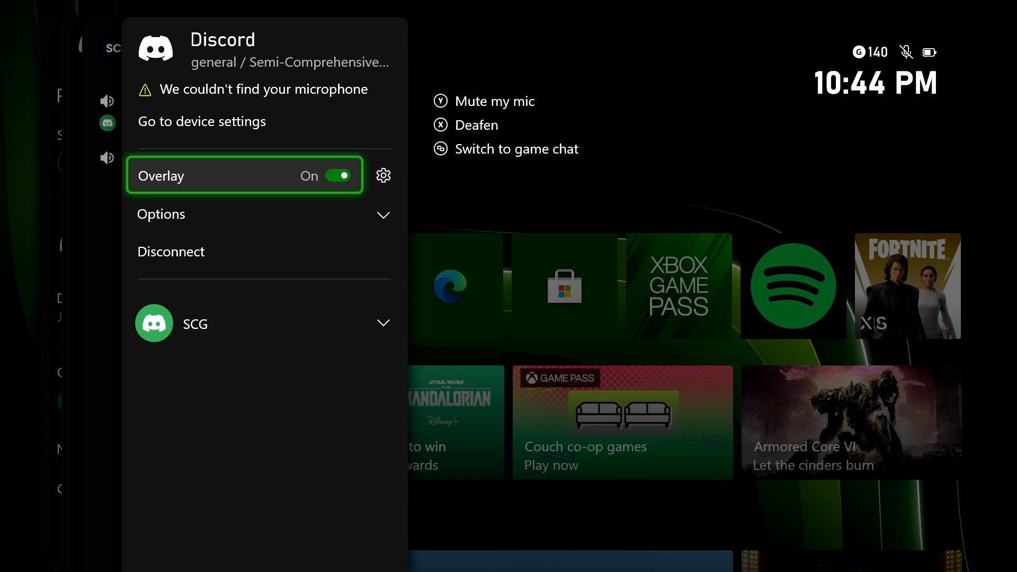
Step: Expand the voice chat Options and switch Overlay to Off
{"action": "left_click", "coordinate": [161, 214]}
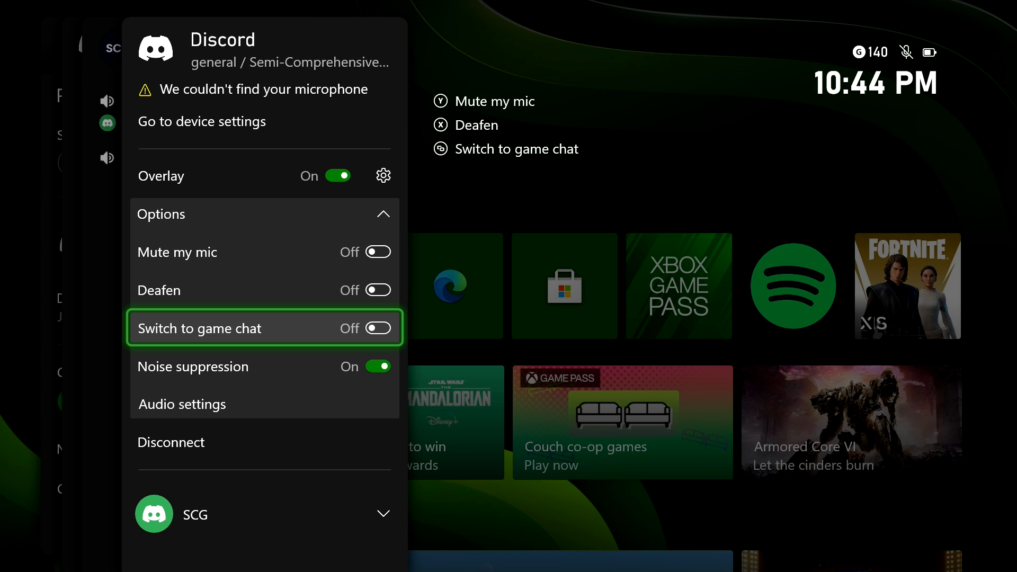
{"action": "mouse_move", "coordinate": [263, 404]}
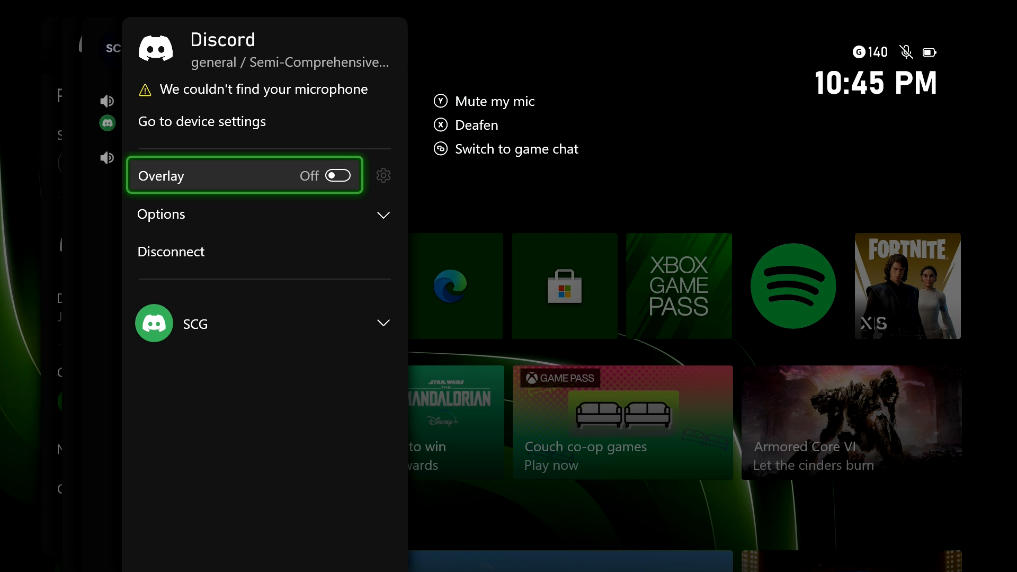
{"action": "left_click", "coordinate": [164, 45]}
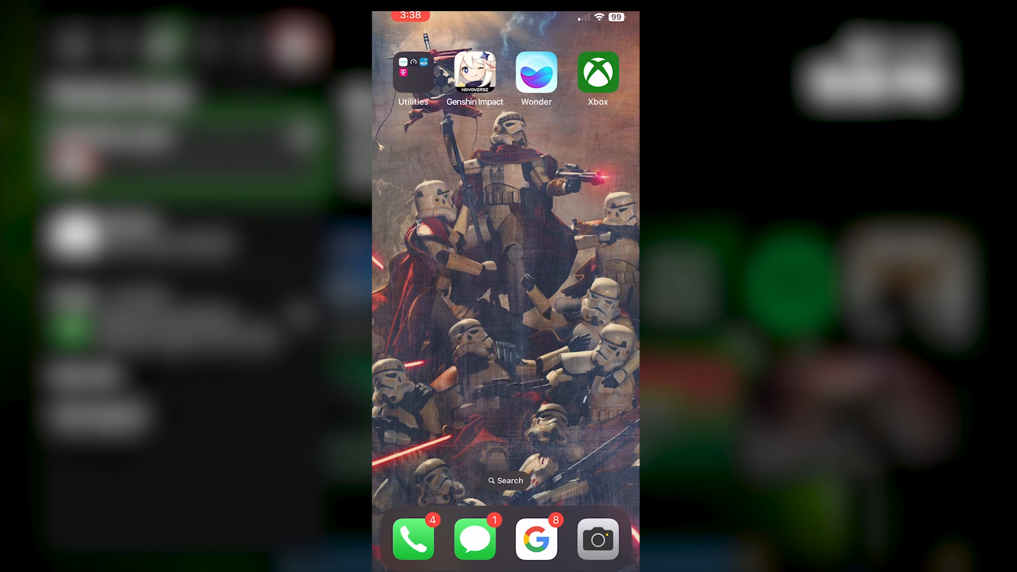
Step: Launch the Xbox app and sign in with the remembered account
{"action": "left_click", "coordinate": [598, 72]}
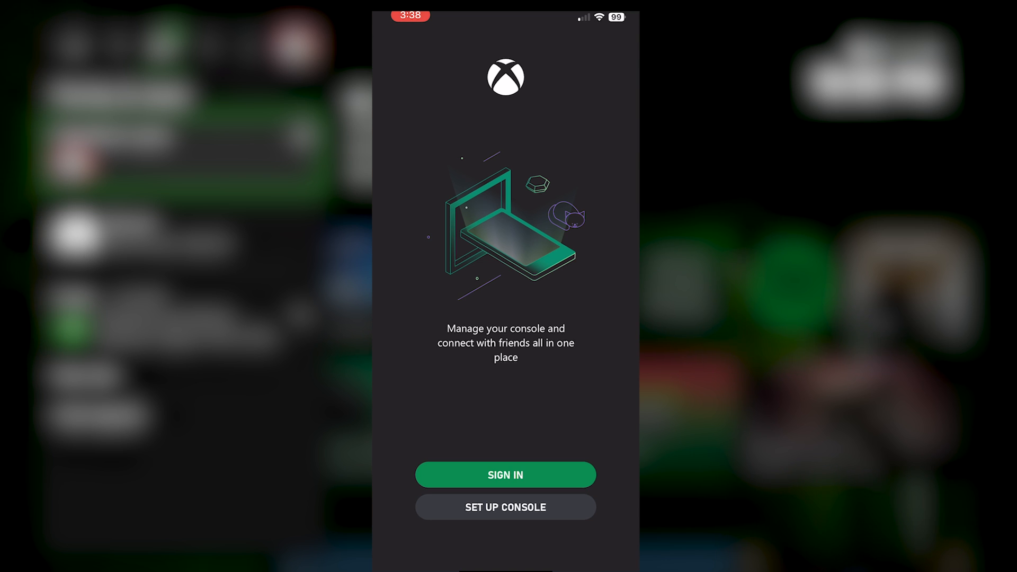
{"action": "left_click", "coordinate": [506, 474]}
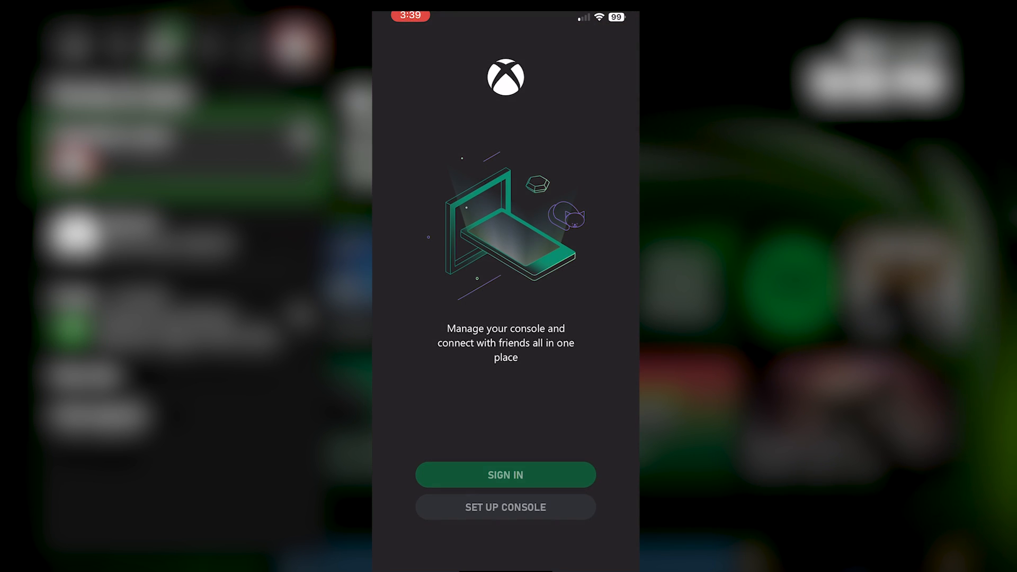
{"action": "left_click", "coordinate": [505, 475]}
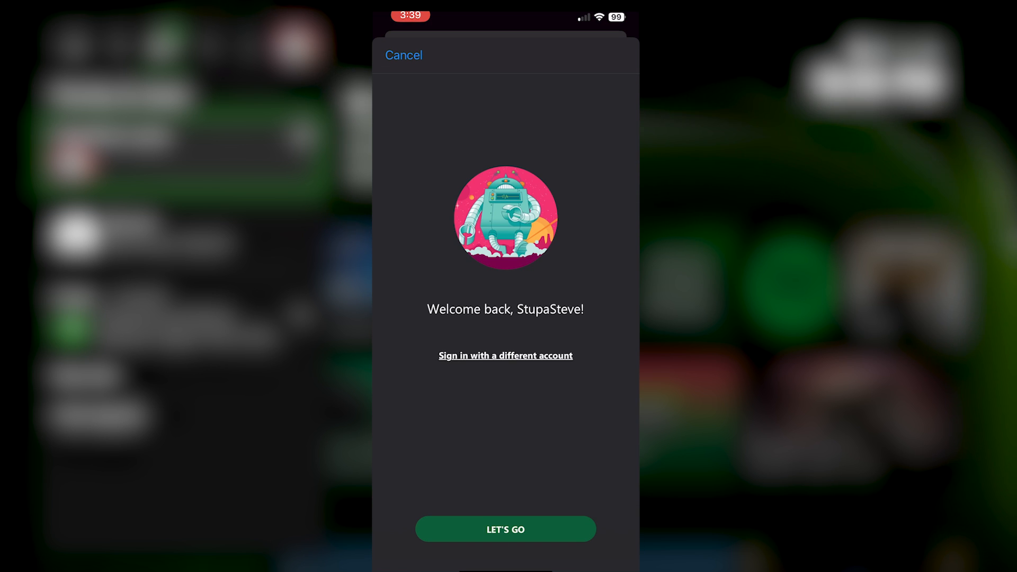
{"action": "left_click", "coordinate": [505, 529]}
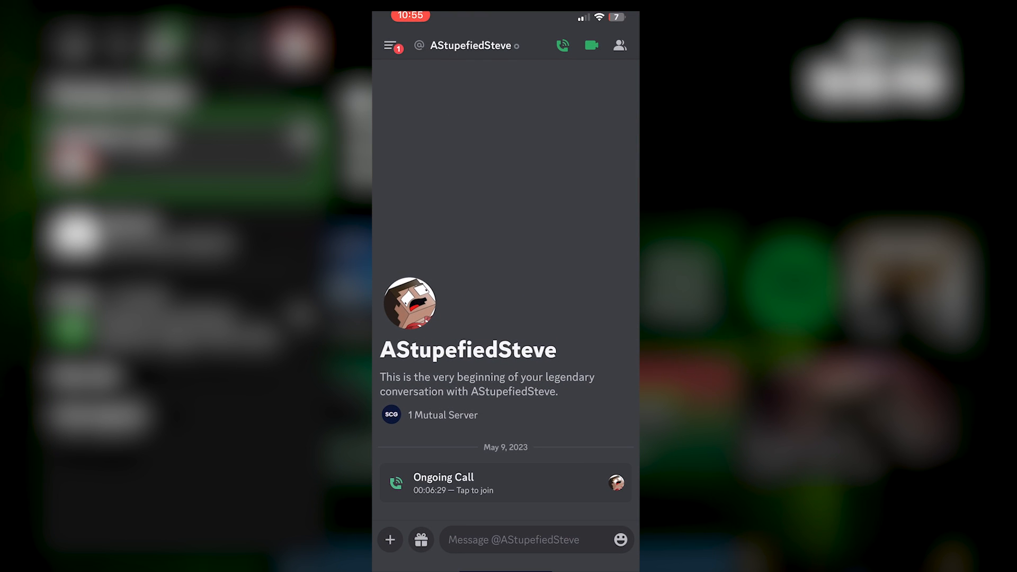
{"action": "left_click", "coordinate": [506, 482]}
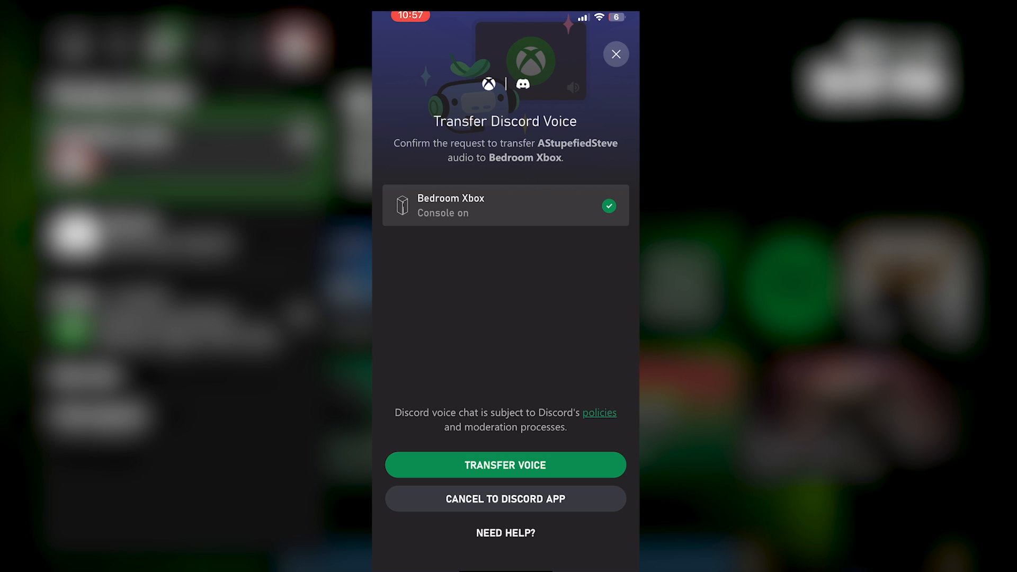
{"action": "left_click", "coordinate": [505, 465]}
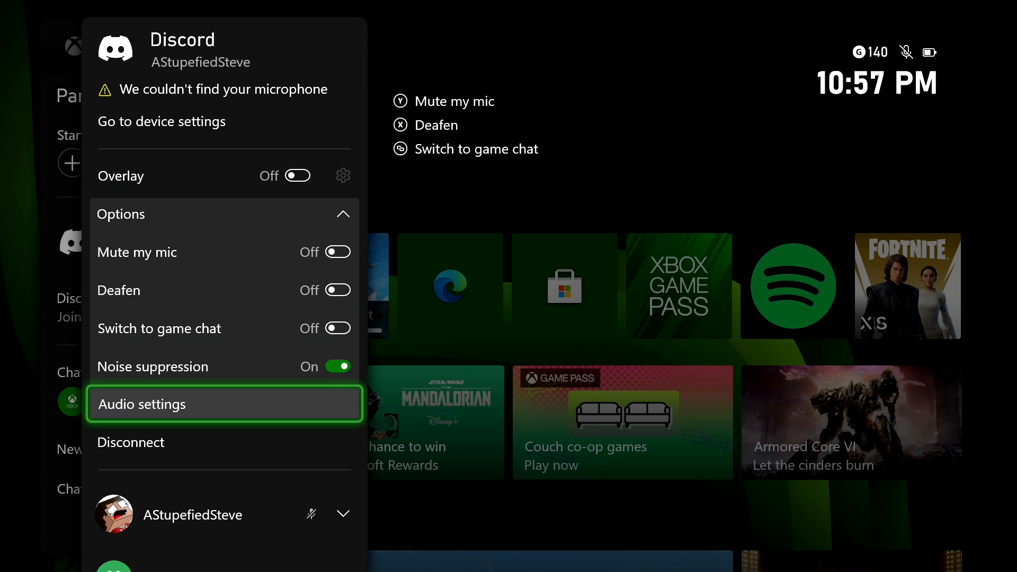
{"action": "left_click", "coordinate": [120, 214]}
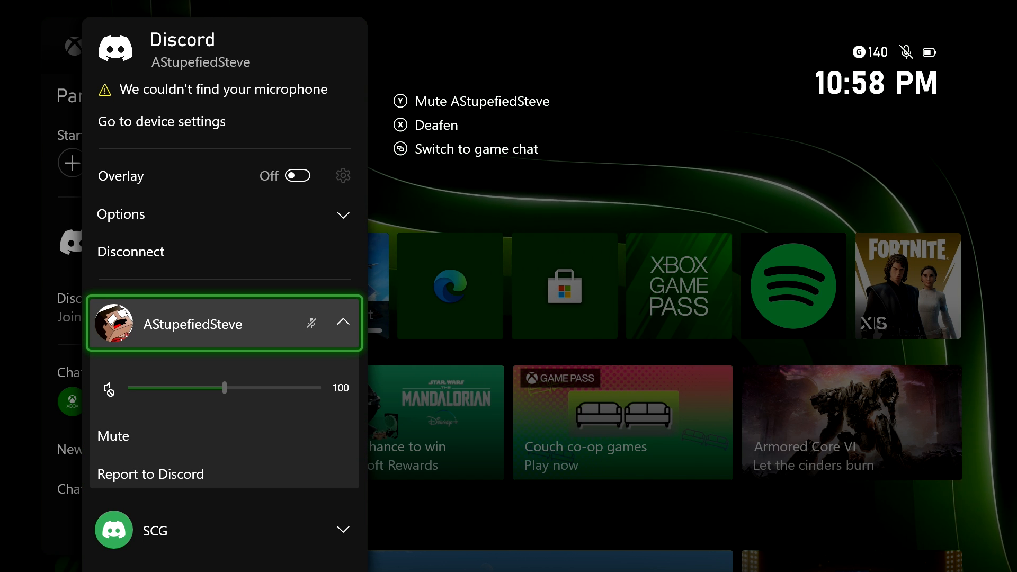
{"action": "left_click", "coordinate": [130, 252]}
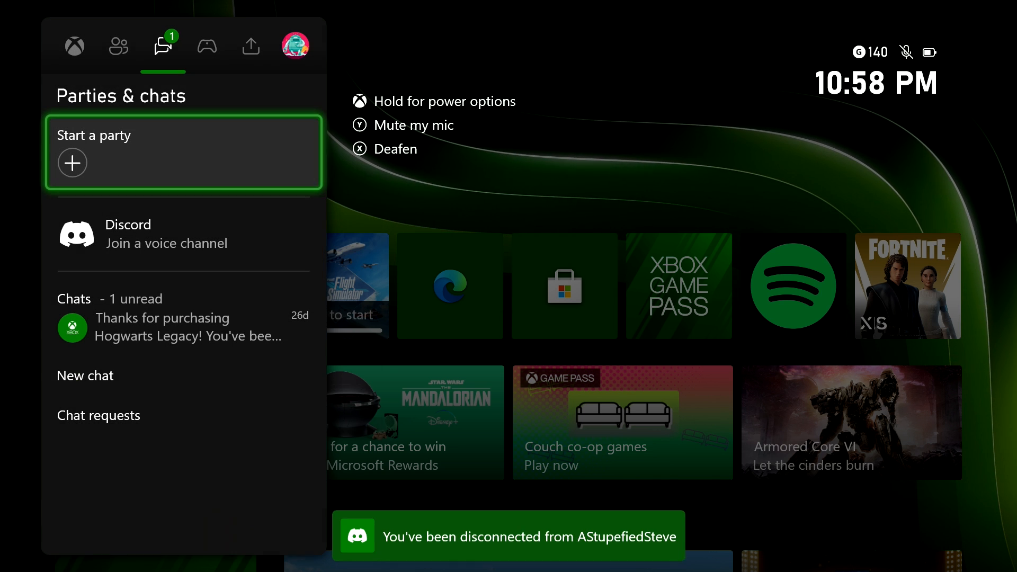